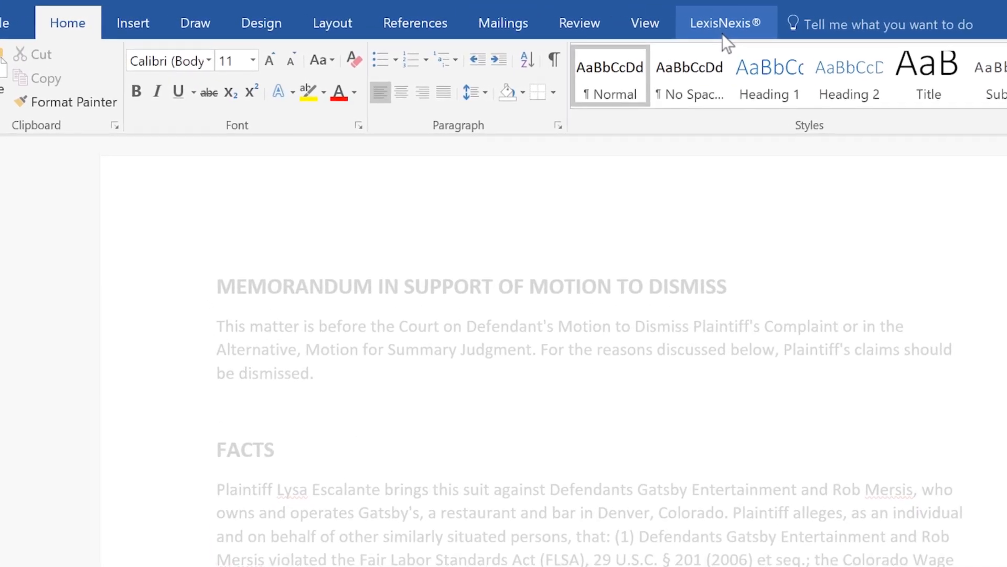
Choose The Bluebook as the memo's citation format from the LexisNexis tab's Set Cite Format list
{"action": "left_click", "coordinate": [726, 22]}
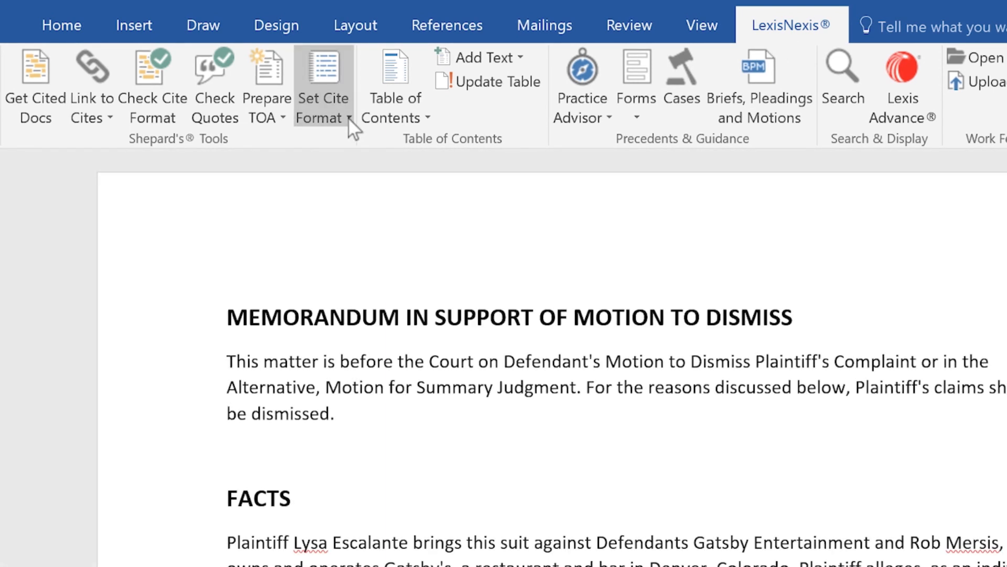
{"action": "left_click", "coordinate": [323, 108]}
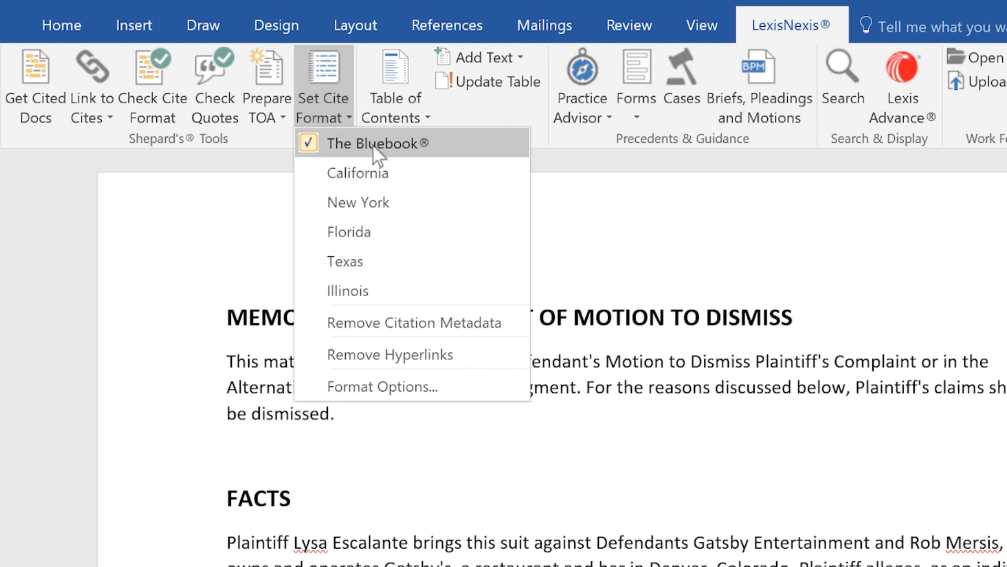
{"action": "left_click", "coordinate": [374, 144]}
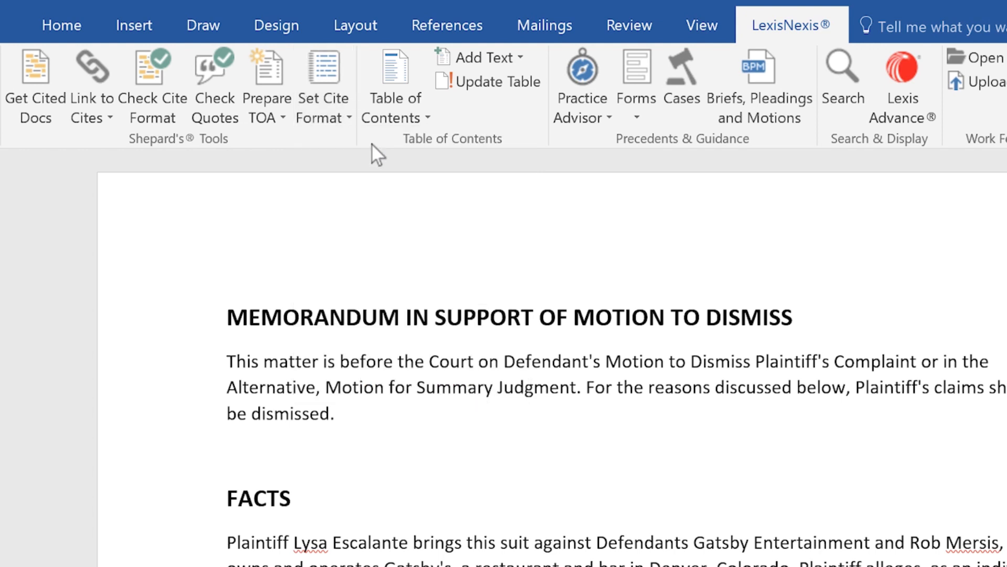
{"action": "mouse_move", "coordinate": [172, 149]}
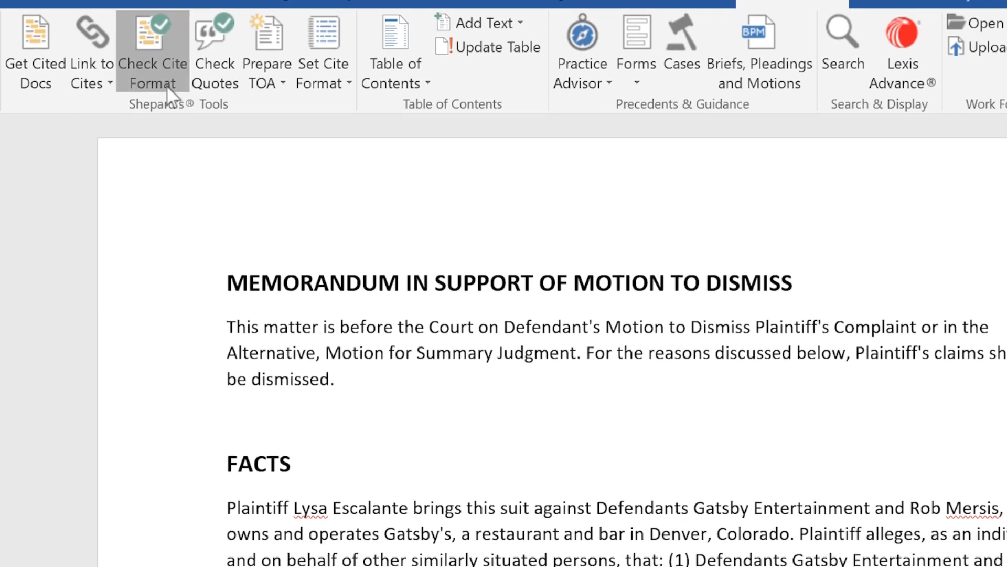
Run Check Cite Format, locate 29 U.S.C. § 201, and expand the C.R.S. § 8-4-101 entry
{"action": "left_click", "coordinate": [152, 47]}
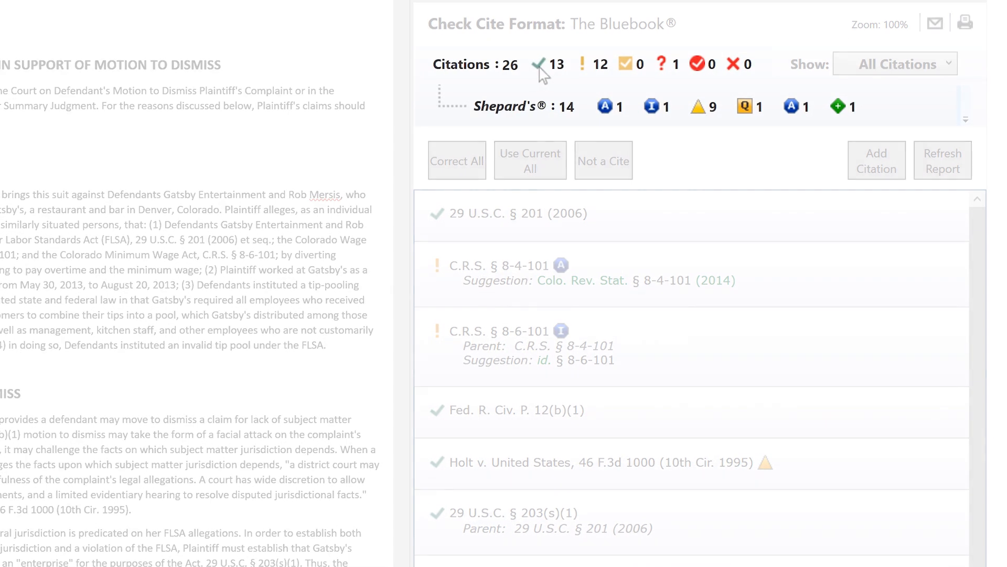
{"action": "mouse_move", "coordinate": [540, 64]}
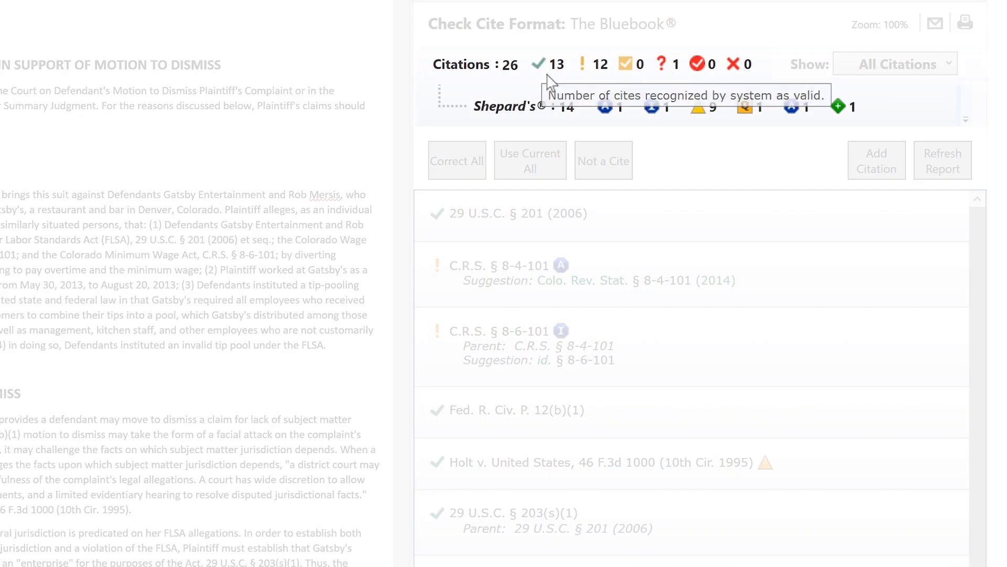
{"action": "mouse_move", "coordinate": [583, 65]}
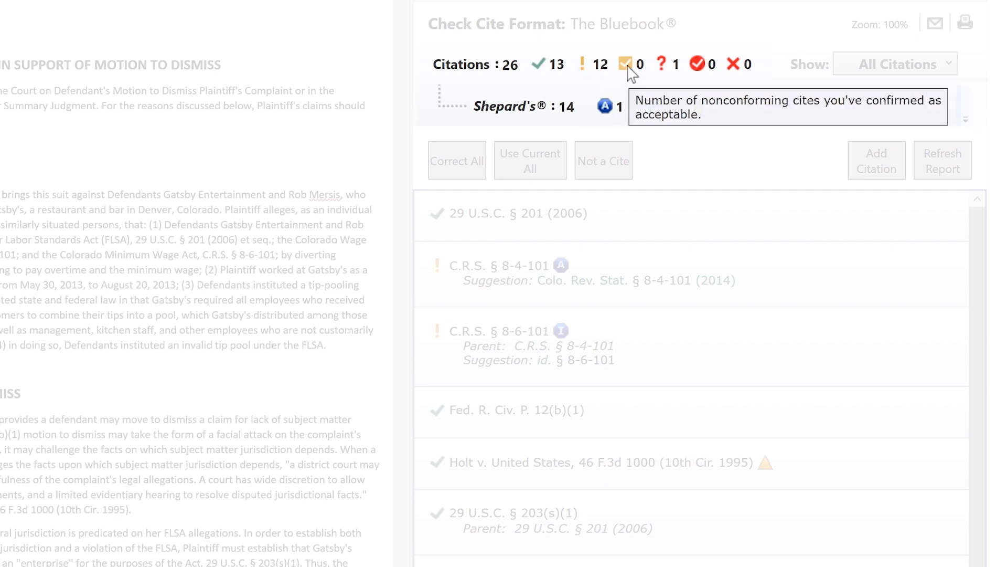
{"action": "mouse_move", "coordinate": [663, 74]}
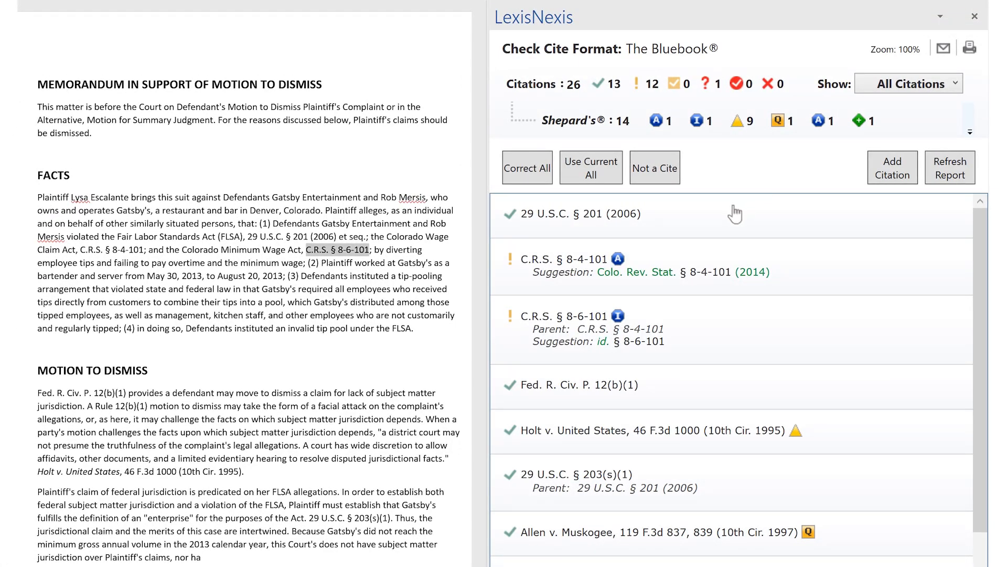
{"action": "left_click", "coordinate": [579, 214]}
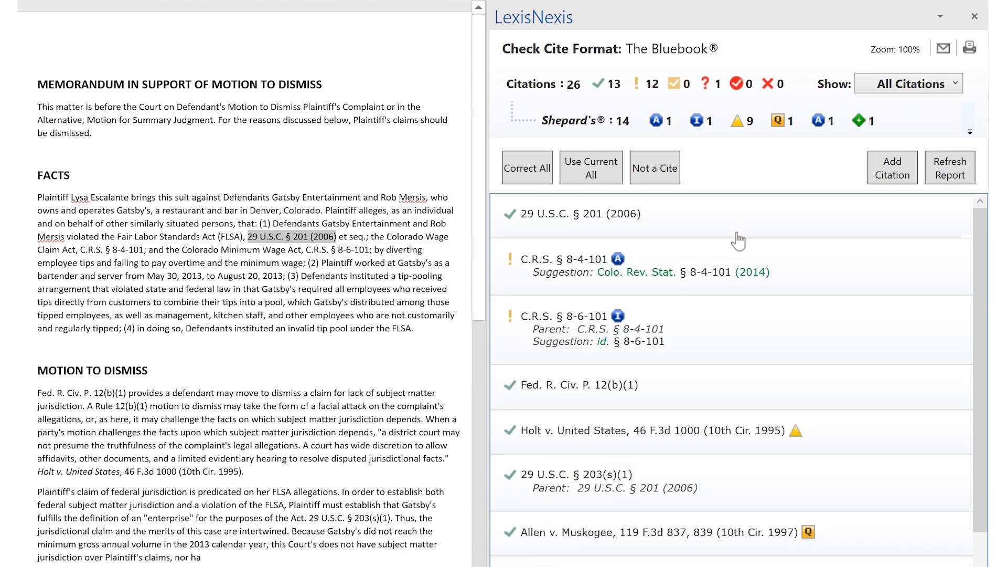
{"action": "left_click", "coordinate": [556, 259]}
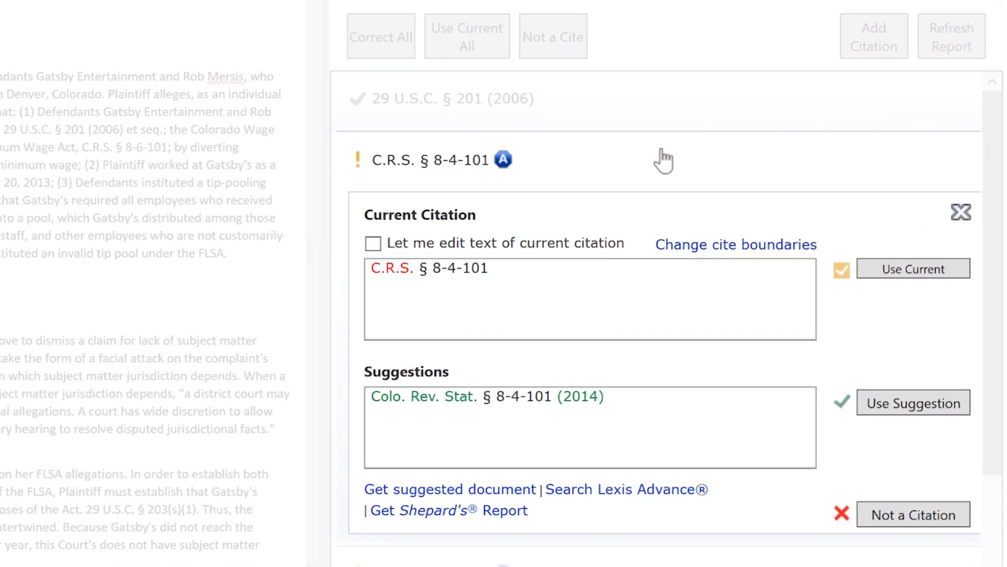
{"action": "mouse_move", "coordinate": [580, 209]}
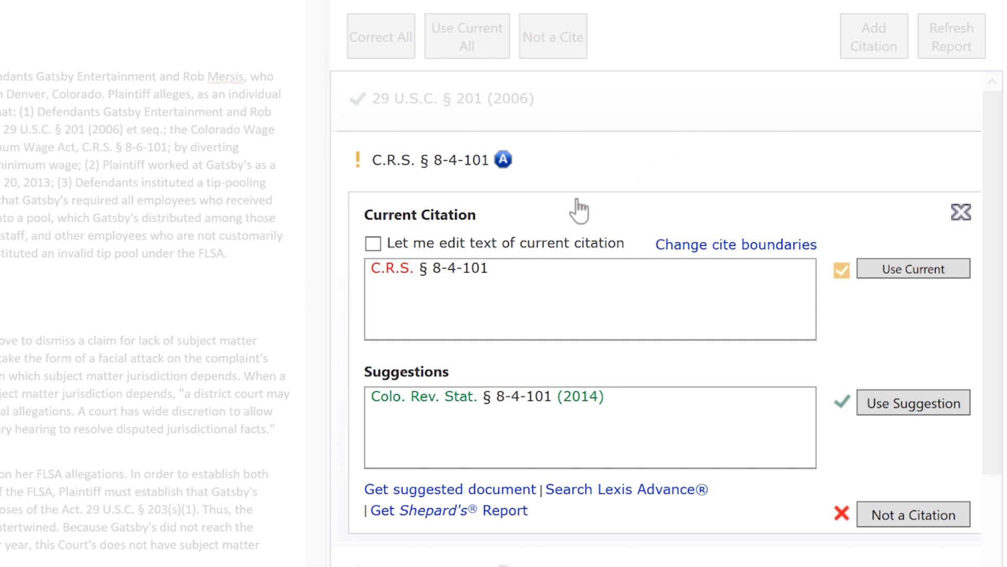
Enable editing of the C.R.S. § 8-4-101 citation text, review its options, and collapse the entry
{"action": "left_click", "coordinate": [373, 243]}
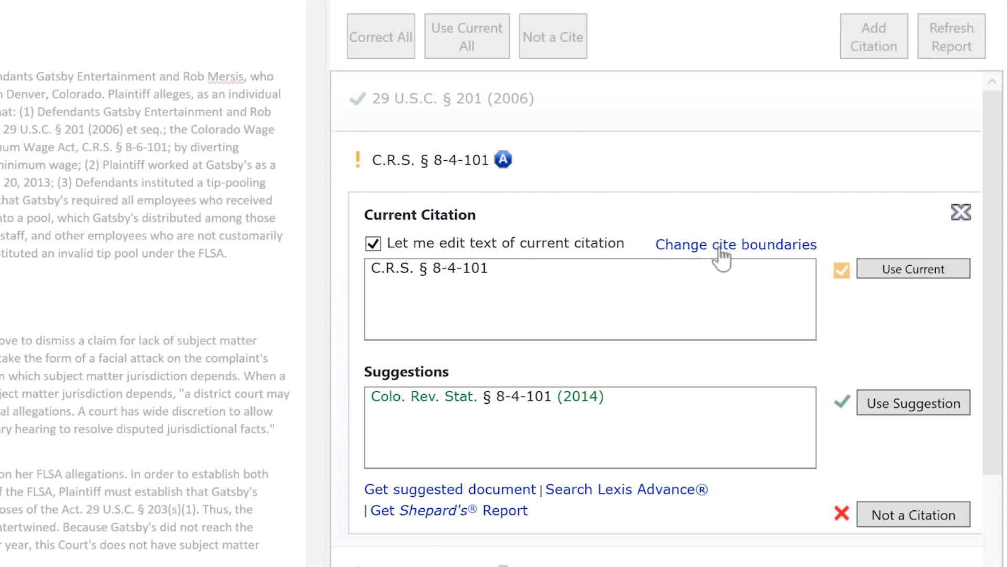
{"action": "left_click", "coordinate": [736, 244]}
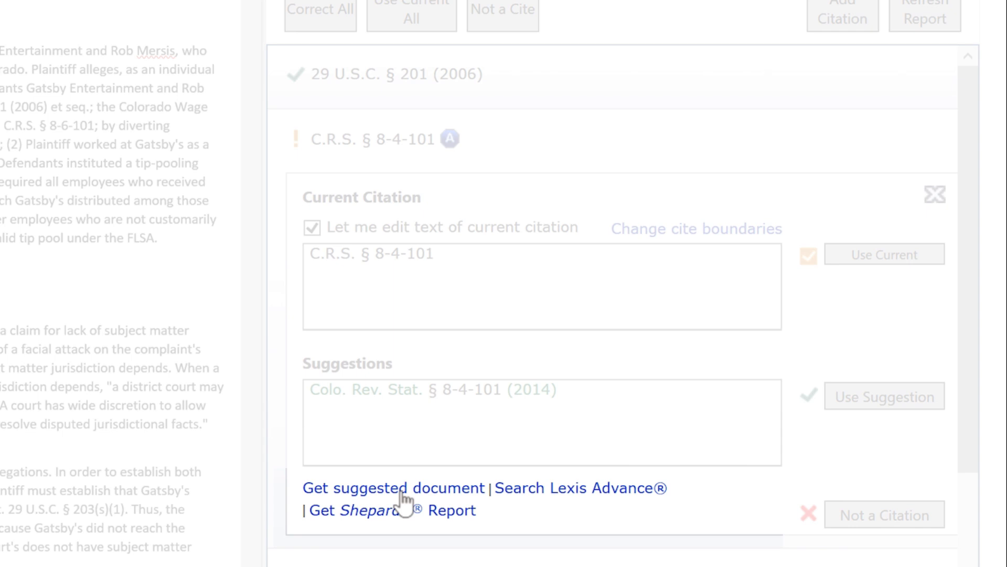
{"action": "left_click", "coordinate": [395, 488]}
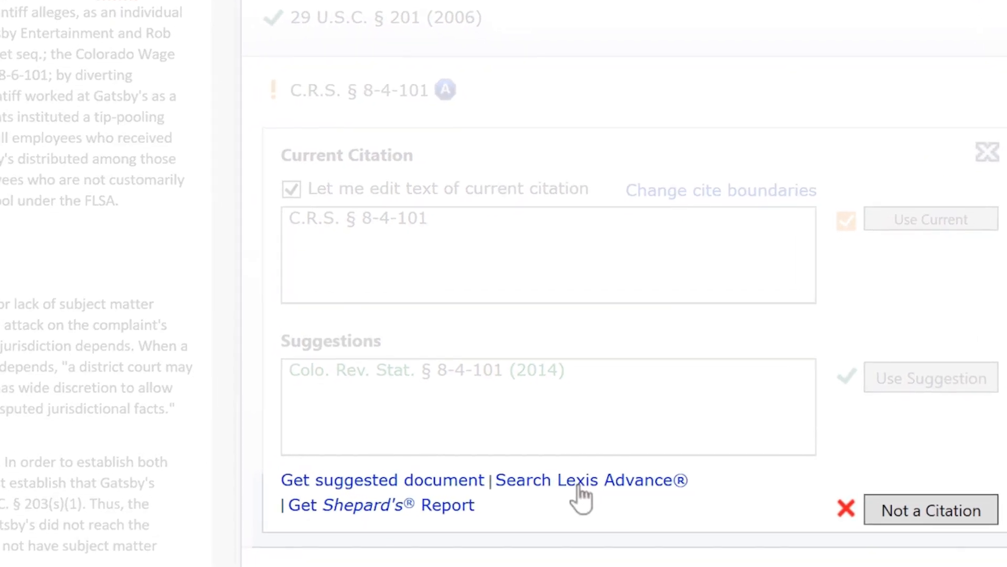
{"action": "left_click", "coordinate": [591, 480]}
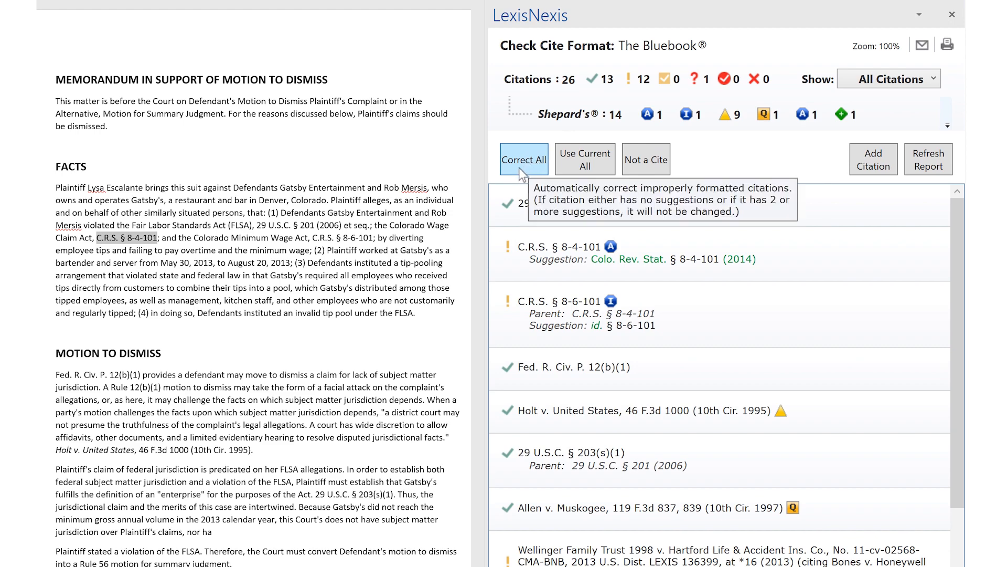
Preview and apply all automatic Bluebook citation corrections via Correct All
{"action": "left_click", "coordinate": [524, 158]}
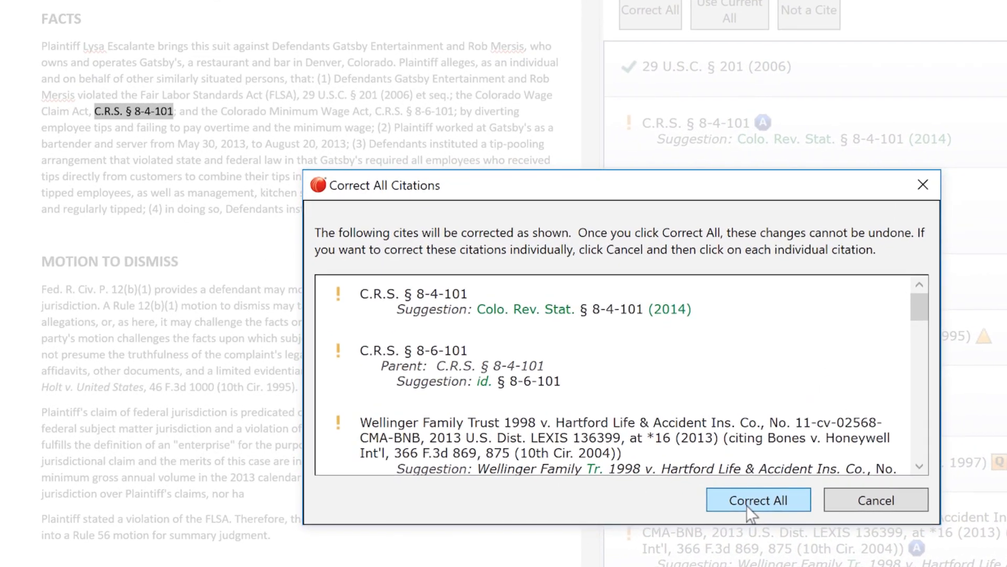
{"action": "left_click", "coordinate": [758, 500]}
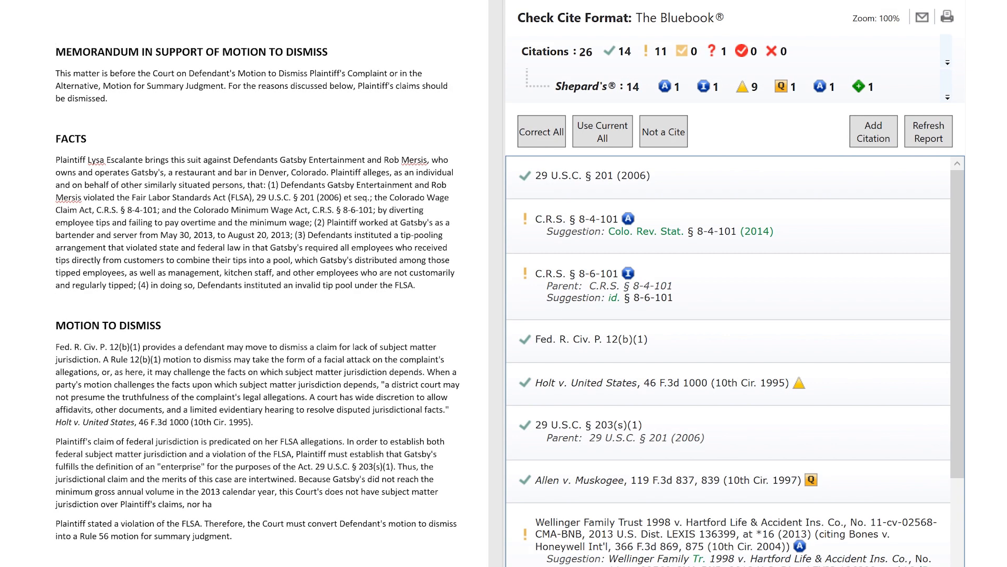
{"action": "mouse_move", "coordinate": [603, 131]}
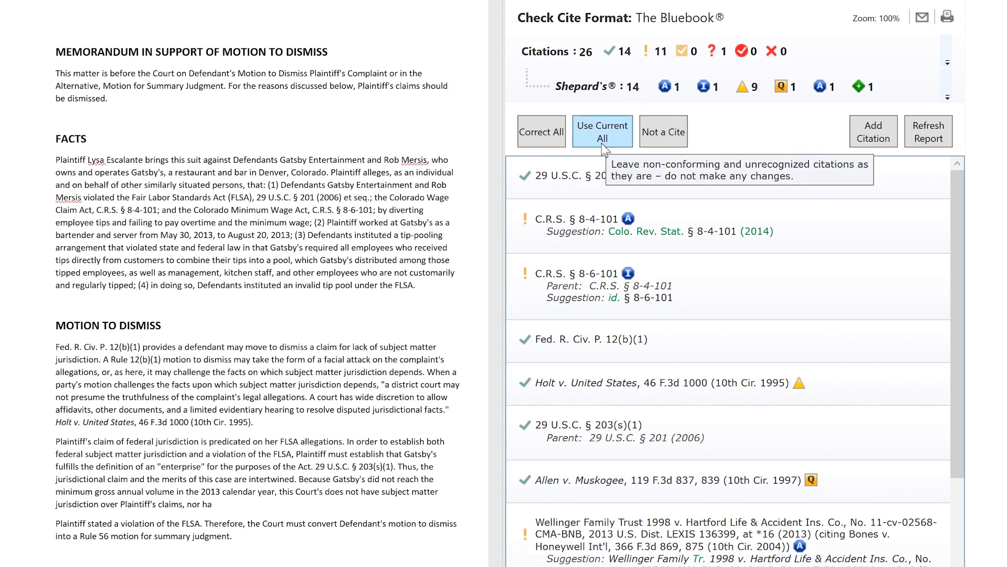
Mark the FACTS paragraph's flagged entries as Not a Cite
{"action": "left_click", "coordinate": [602, 132]}
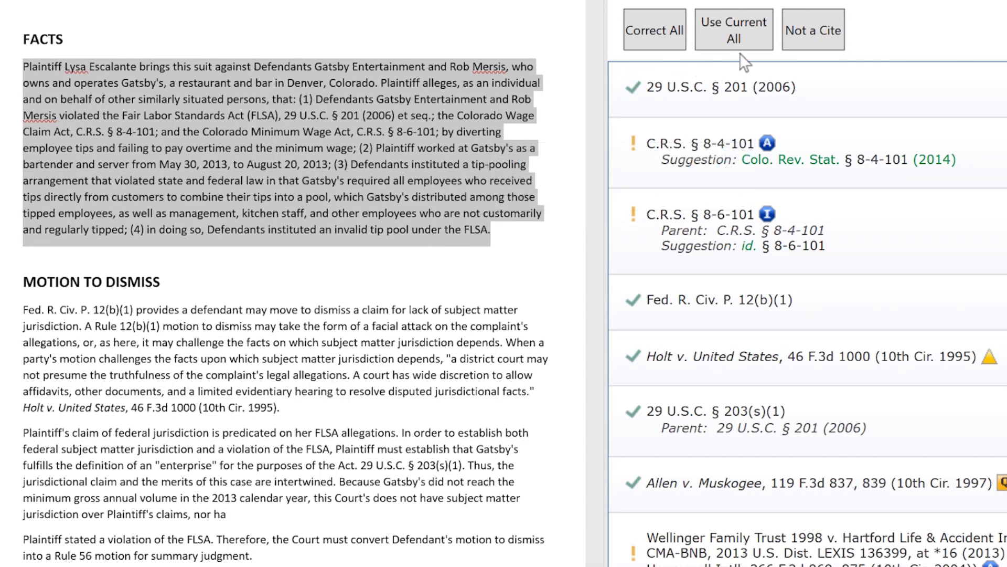
{"action": "left_click", "coordinate": [812, 30]}
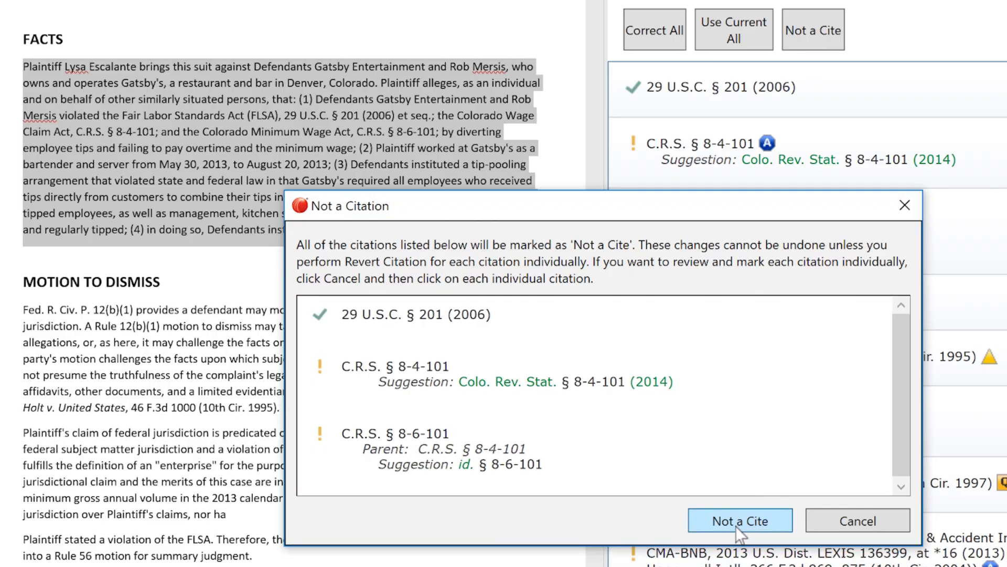
{"action": "left_click", "coordinate": [739, 521]}
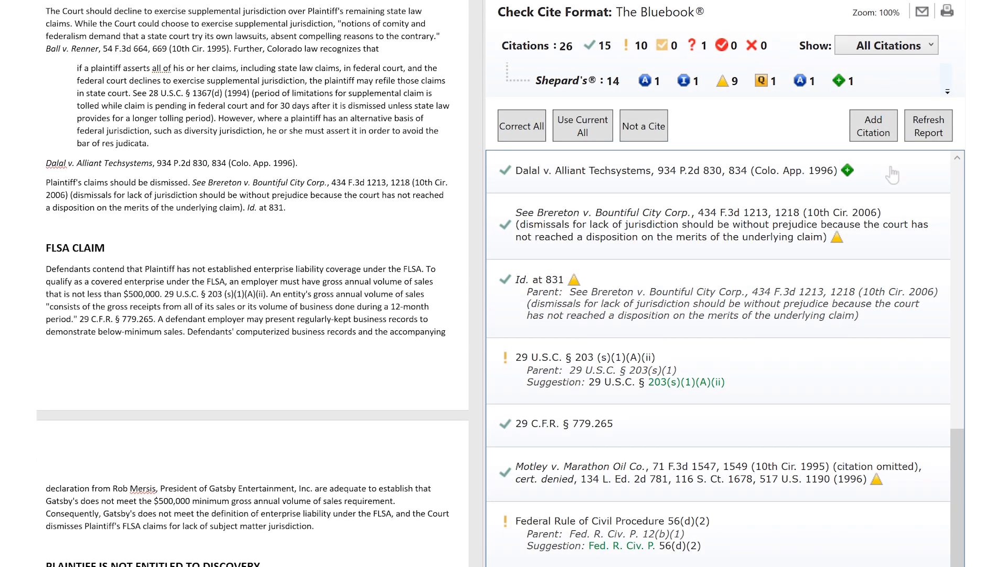
Reassign Id. at 831's parent to Dalal v. Alliant Techsystems and check the parent
{"action": "left_click", "coordinate": [533, 279]}
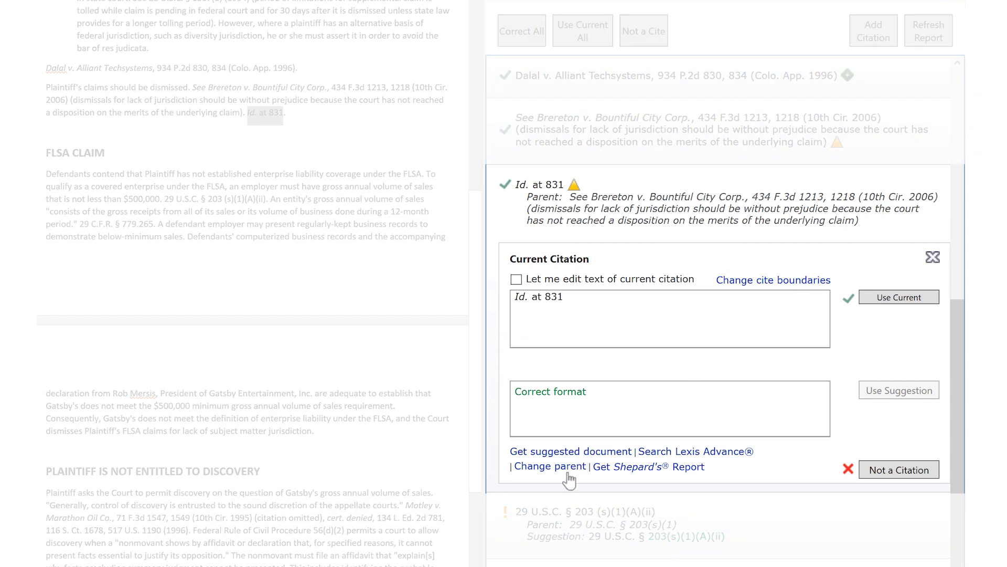
{"action": "left_click", "coordinate": [550, 466]}
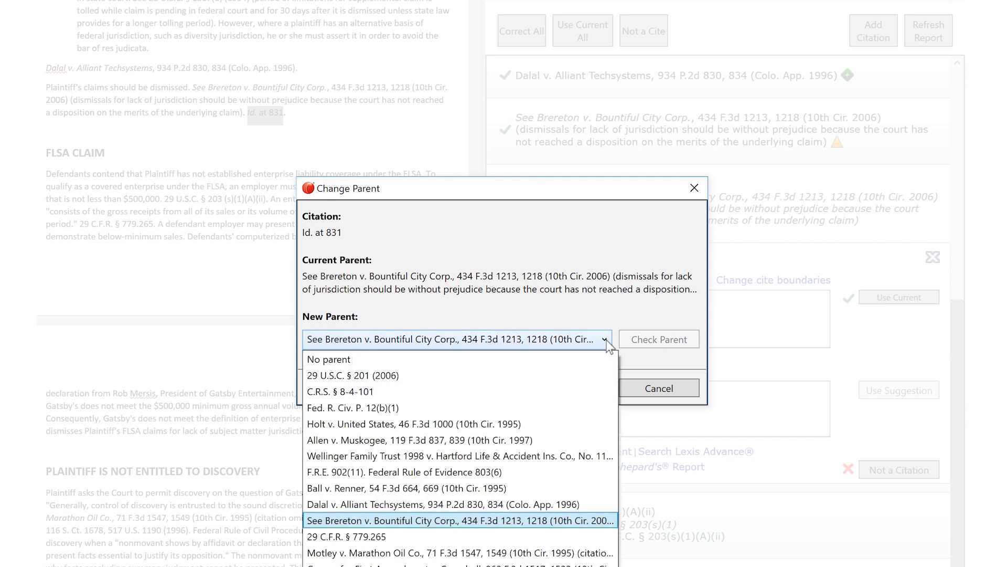
{"action": "left_click", "coordinate": [435, 505]}
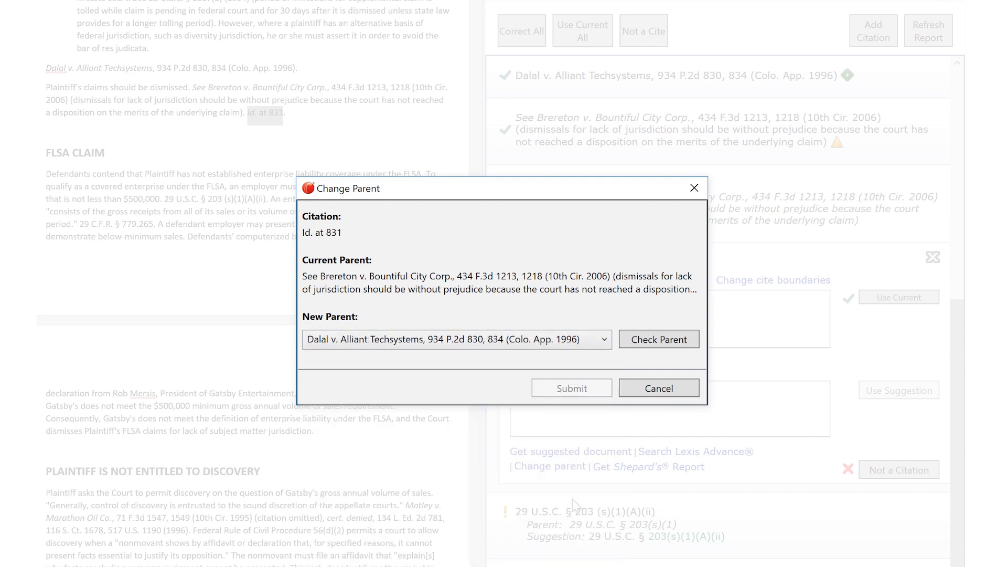
{"action": "left_click", "coordinate": [658, 339]}
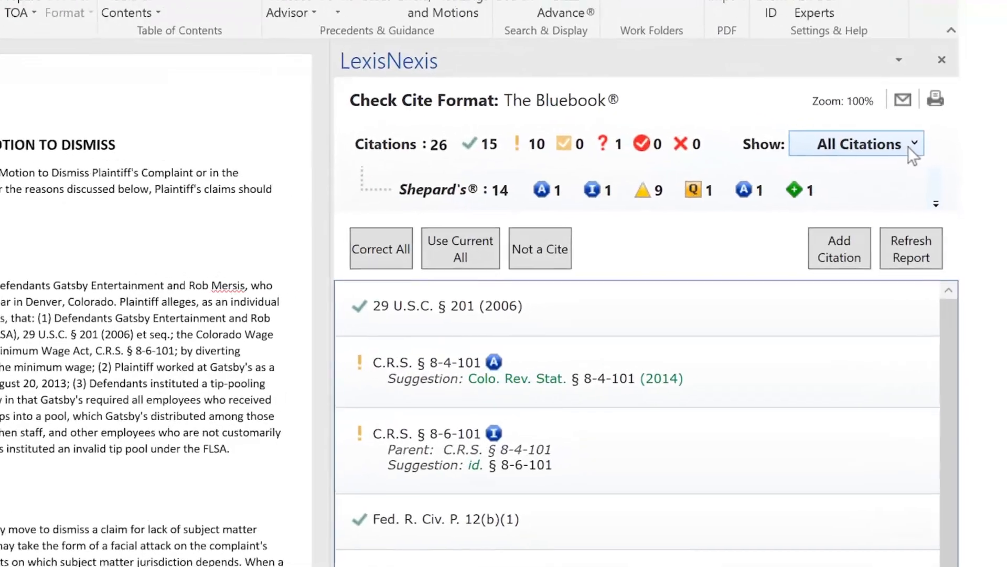
Expand C.R.S. § 8-4-101 and open its Shepard's report showing 219 citing decisions
{"action": "left_click", "coordinate": [858, 144]}
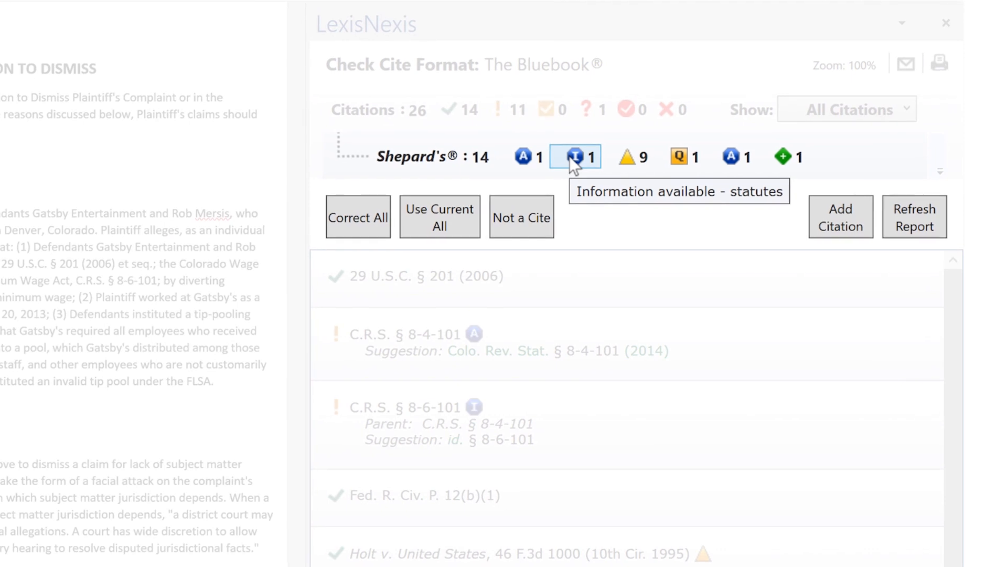
{"action": "mouse_move", "coordinate": [667, 180]}
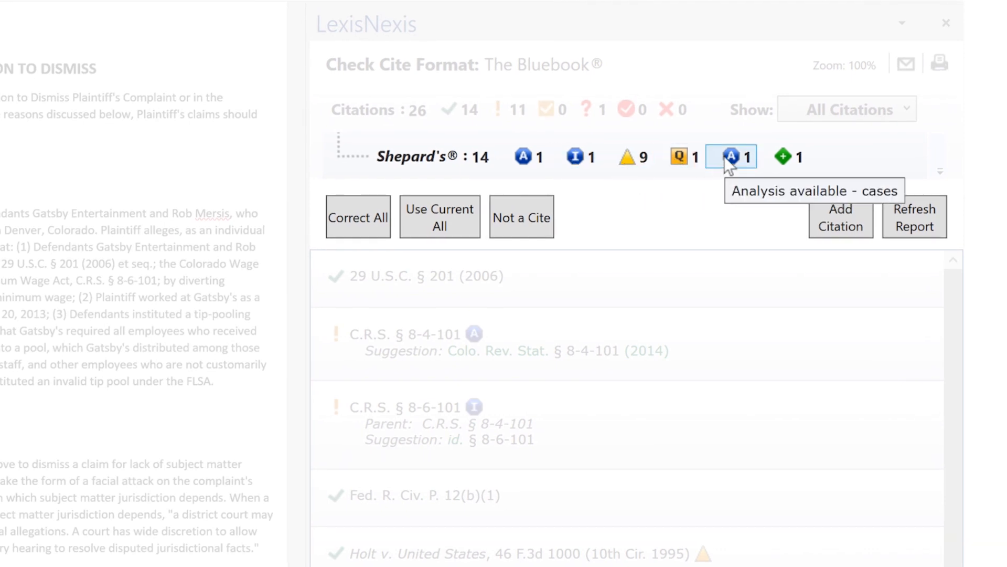
{"action": "mouse_move", "coordinate": [783, 165]}
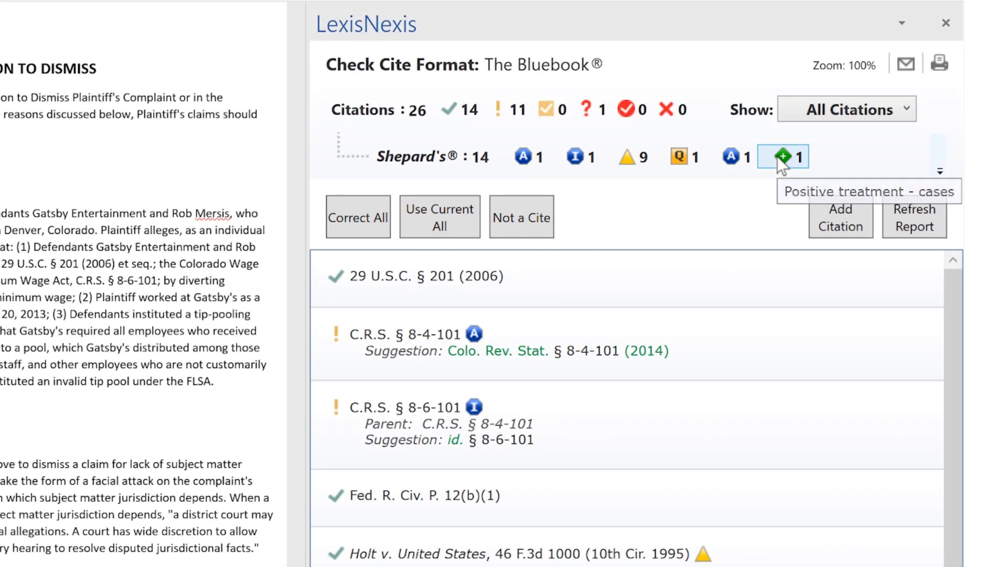
{"action": "scroll", "scroll_direction": "down", "scroll_amount": 3}
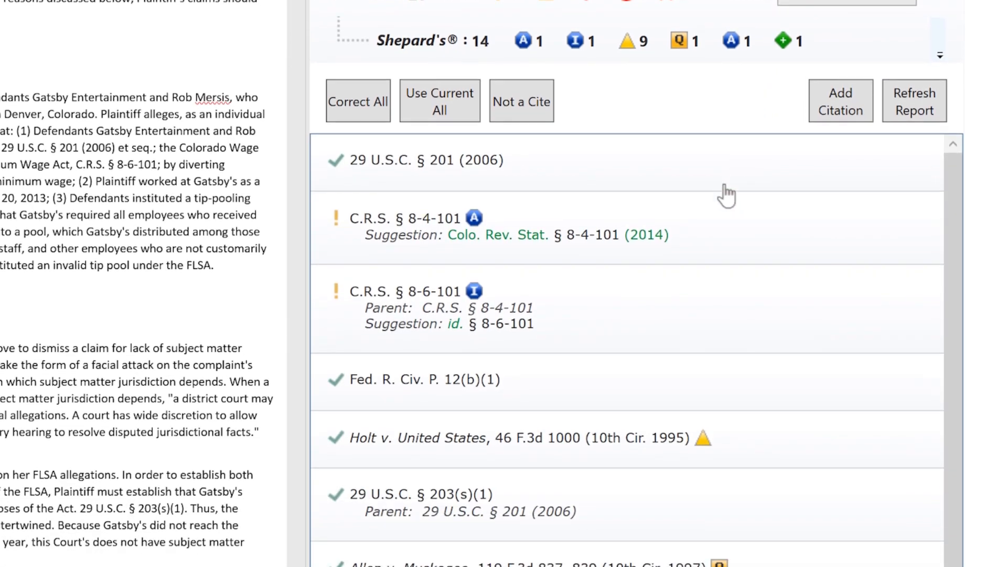
{"action": "left_click", "coordinate": [405, 218]}
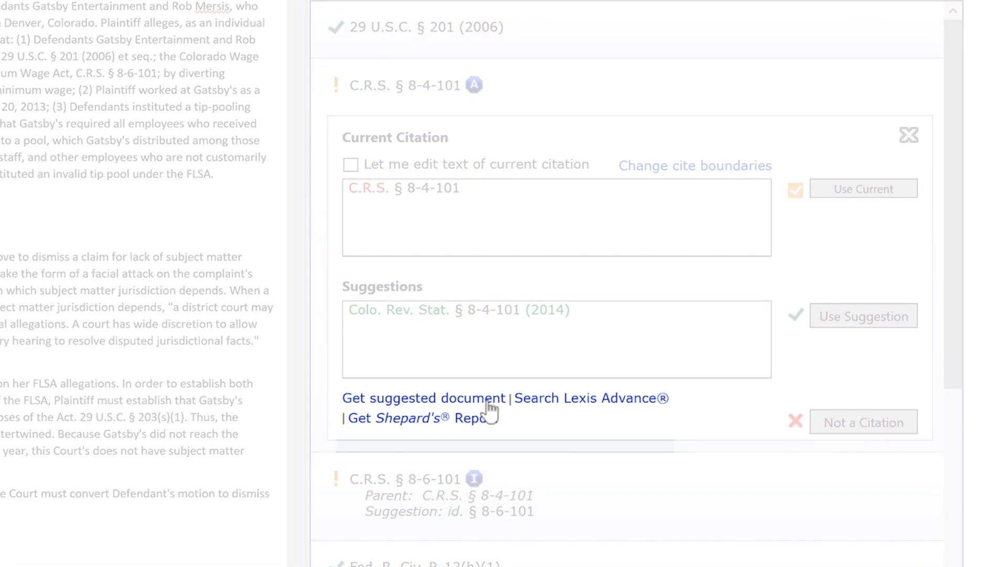
{"action": "left_click", "coordinate": [414, 418]}
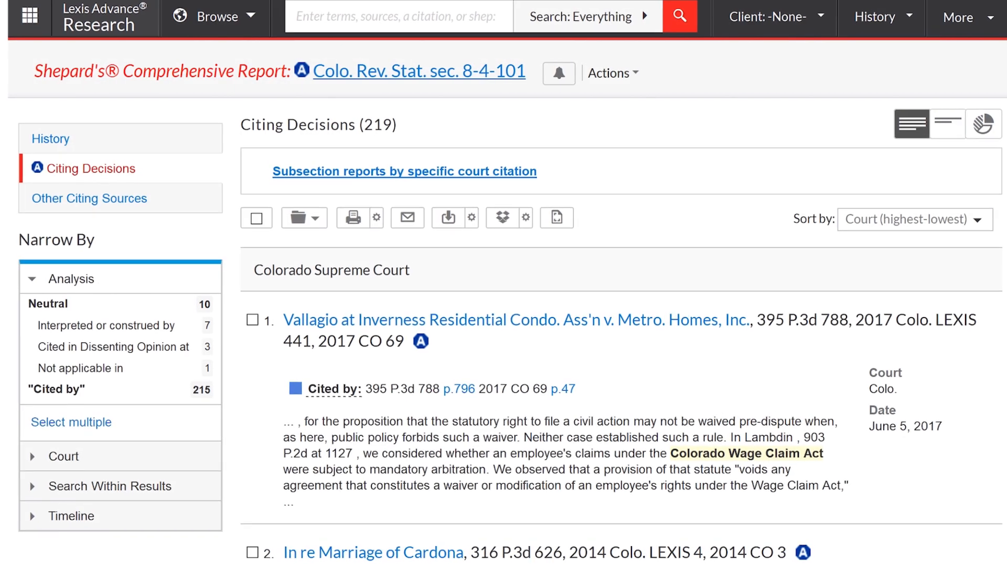